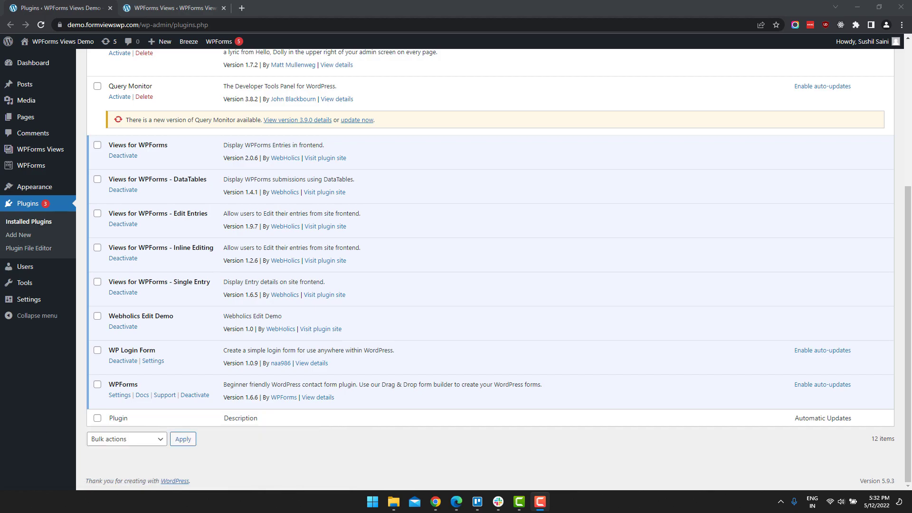
mouse_move(183, 369)
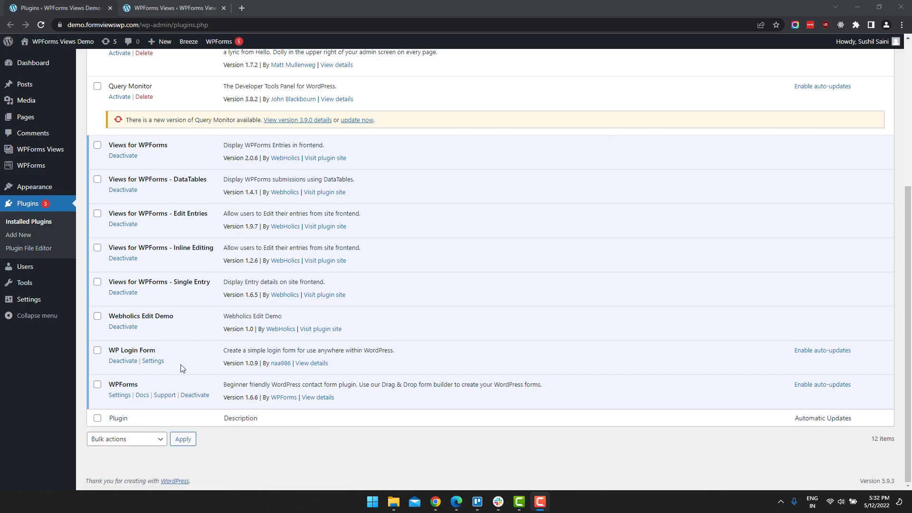
- Create a new WPForms view and title it 'Datatable View'
double_click(122, 384)
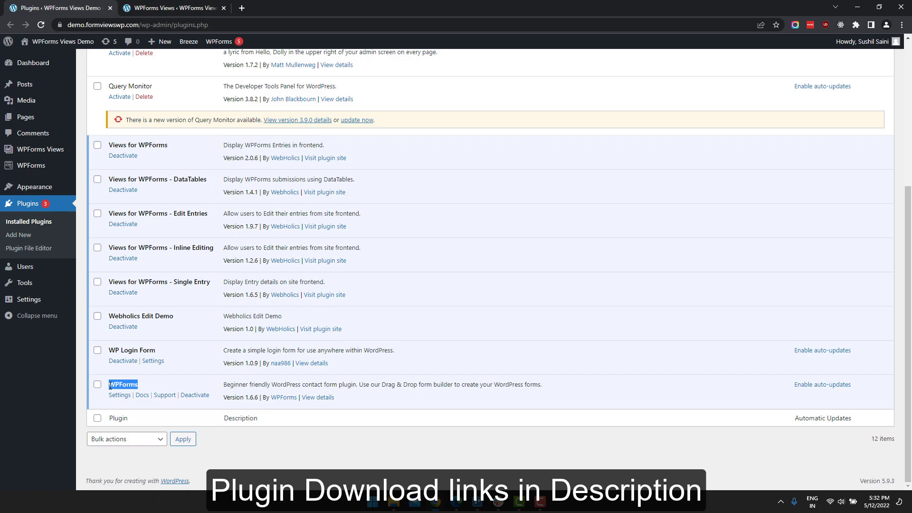
mouse_move(122, 155)
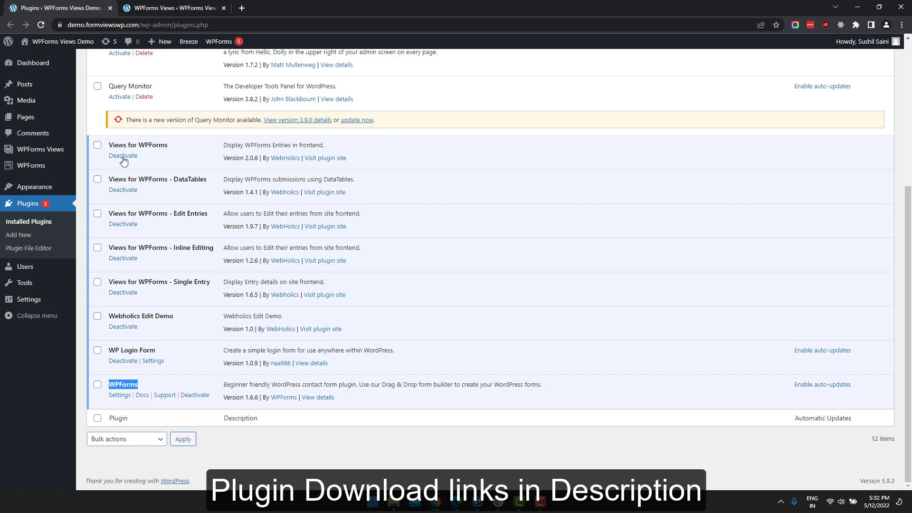
double_click(138, 145)
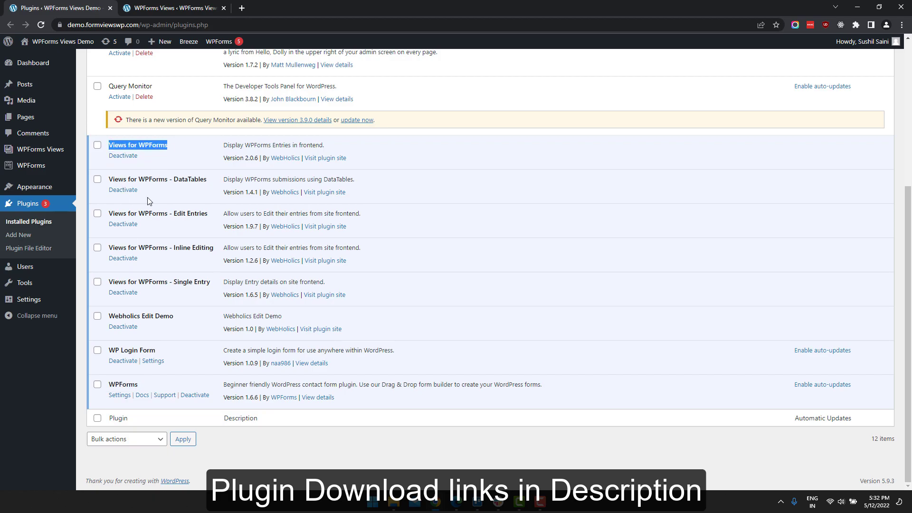
mouse_move(209, 182)
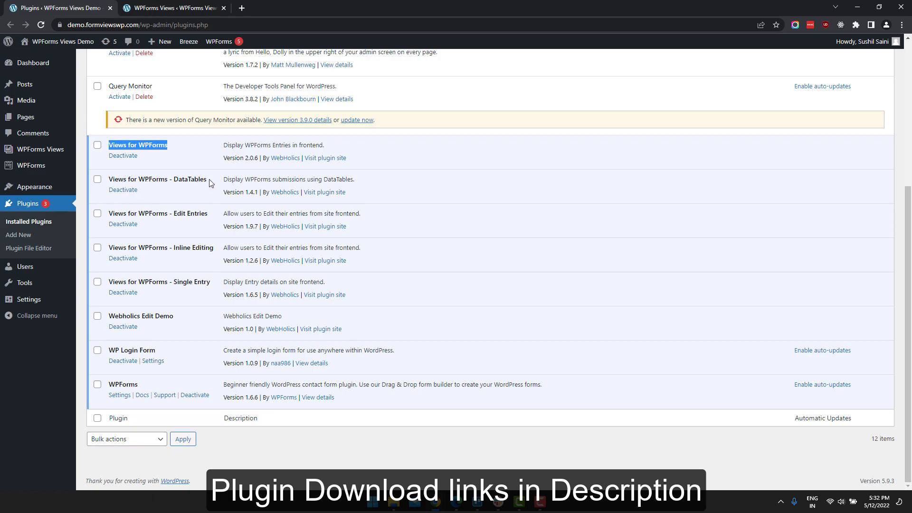
double_click(158, 179)
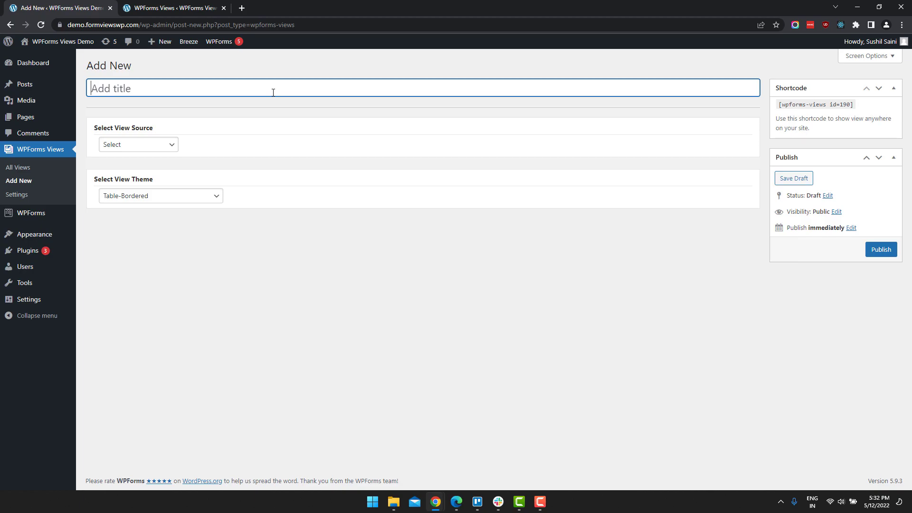
text(Datatable)
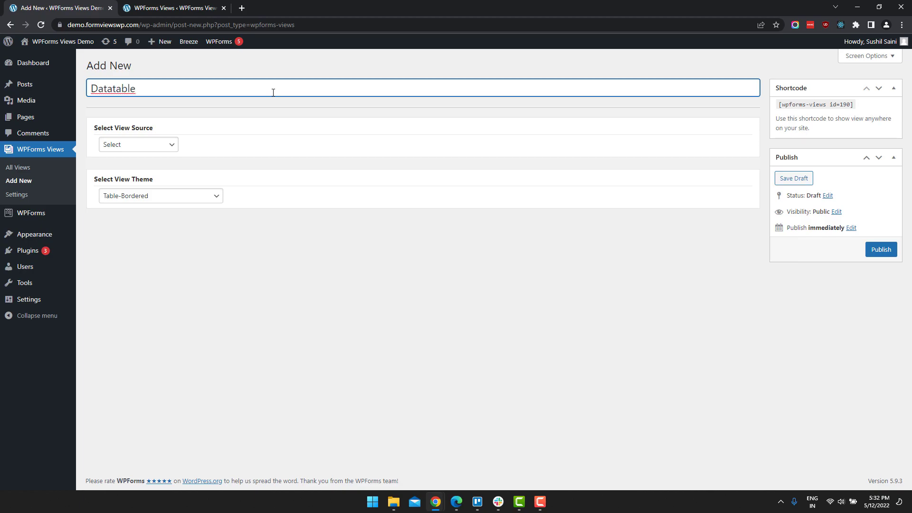
text(View)
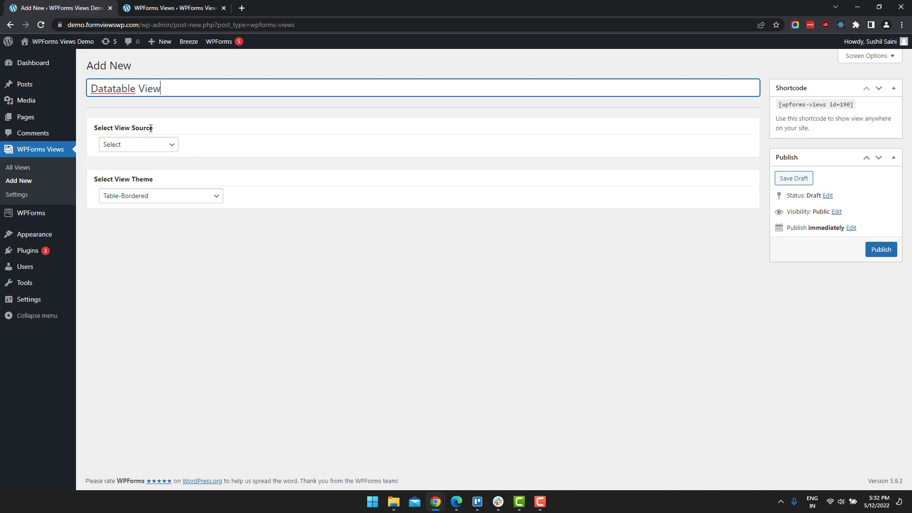
mouse_move(137, 145)
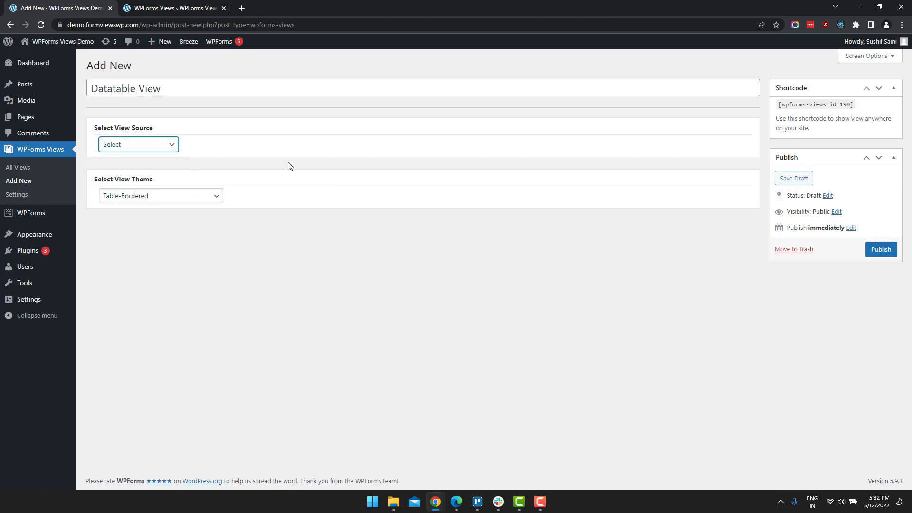
- Choose 'View Form' as the view source and Datatable as the view type
click(138, 145)
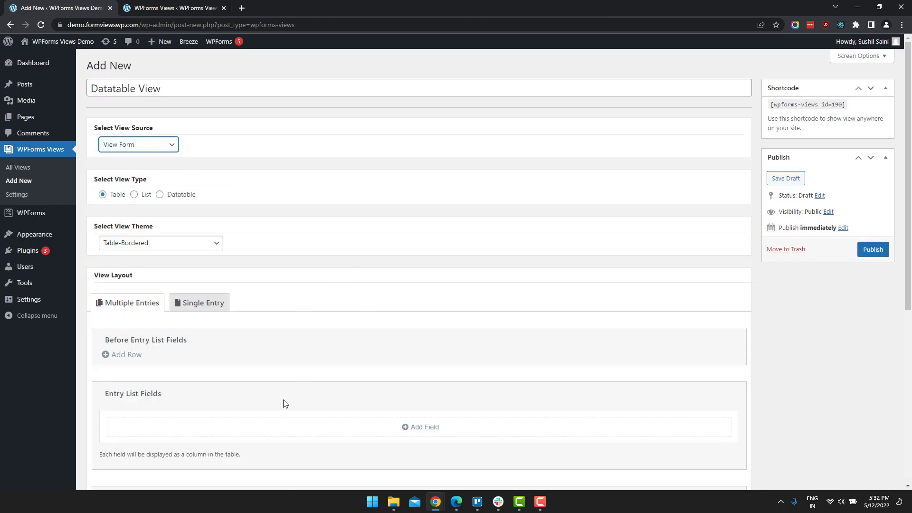
mouse_move(153, 260)
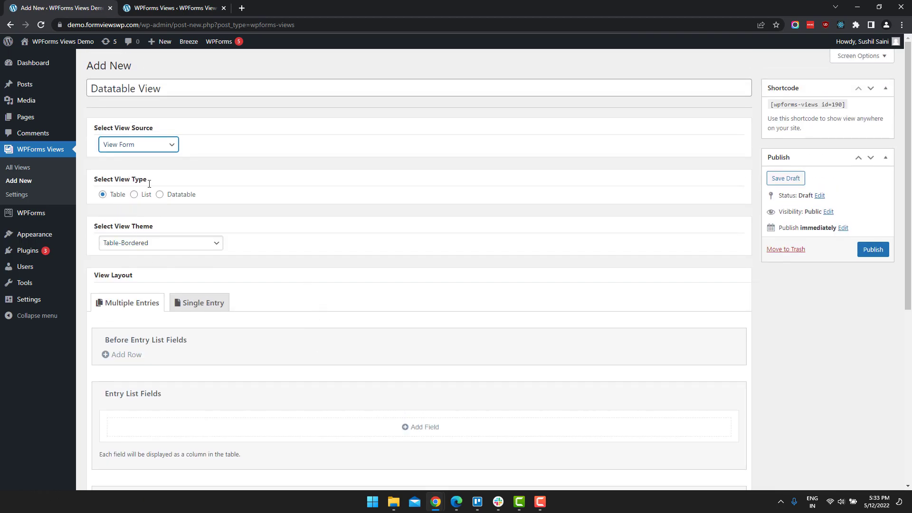
click(159, 194)
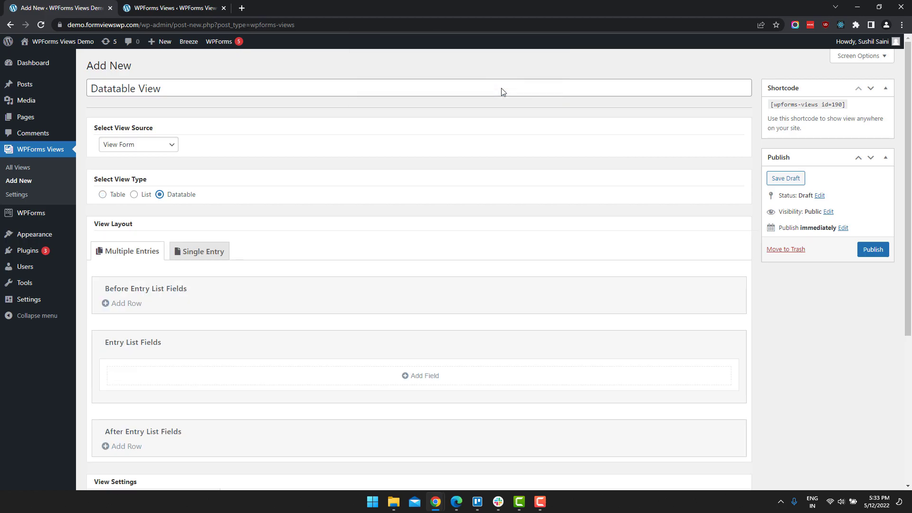
mouse_move(132, 290)
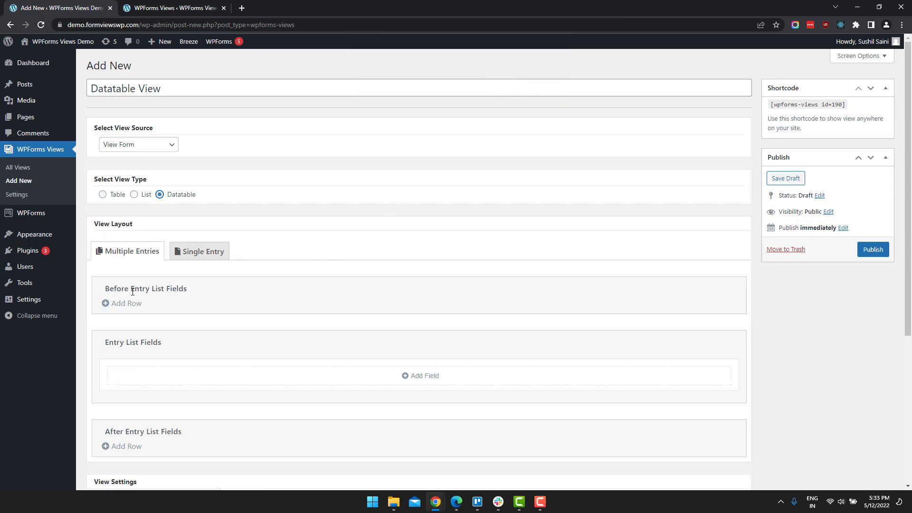
mouse_move(124, 303)
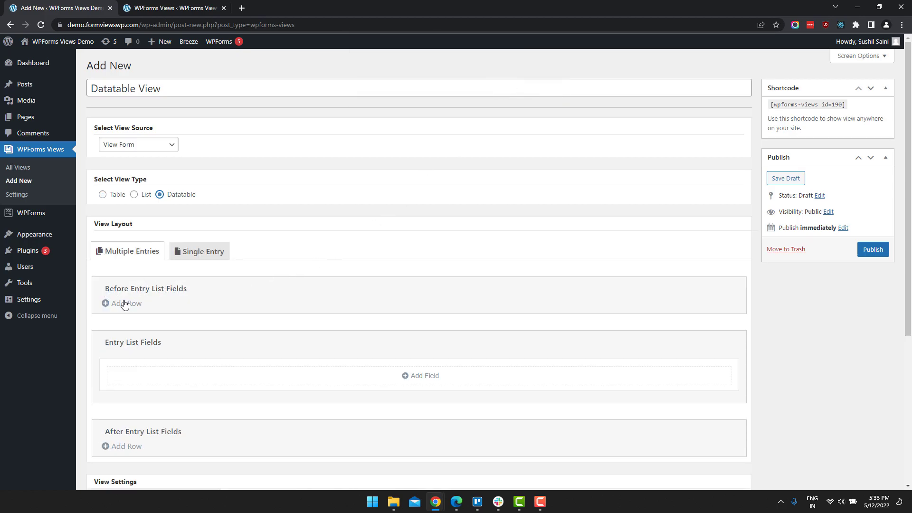
- Add a single full-width column row before the entry list containing the DataTable Buttons field
click(126, 303)
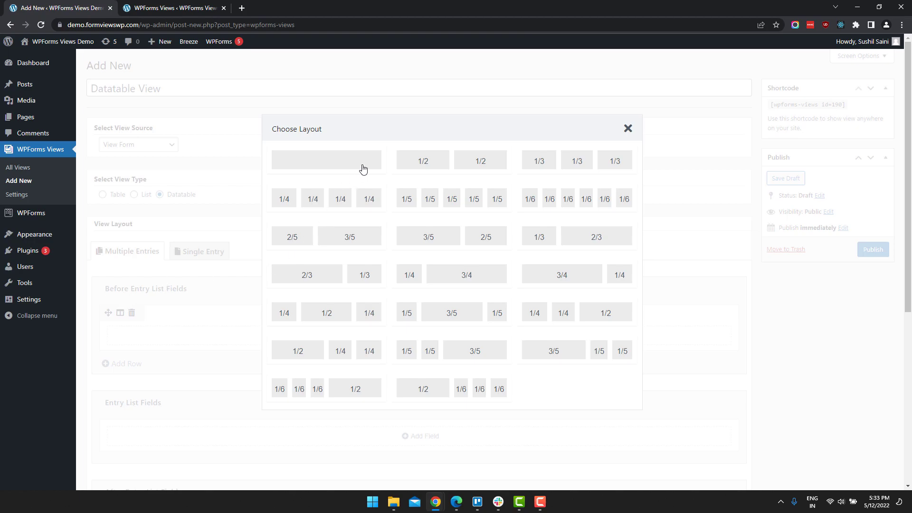
mouse_move(359, 170)
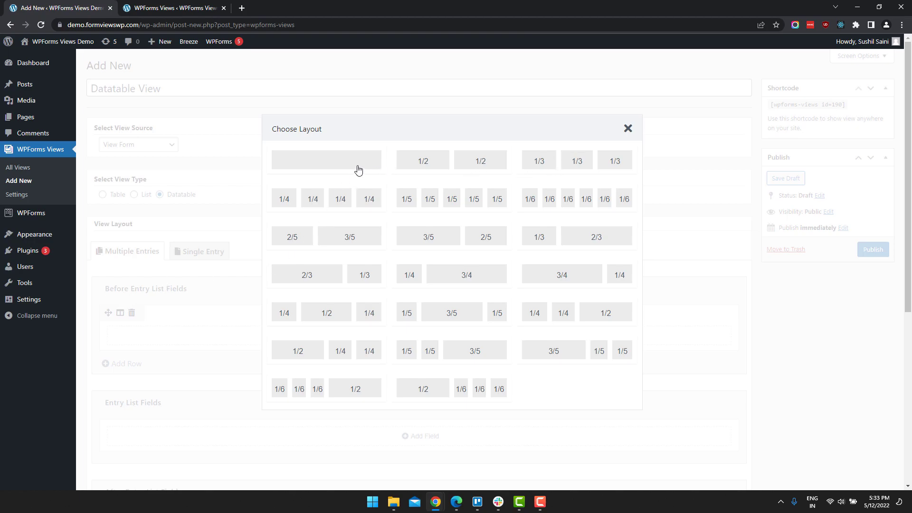
click(628, 129)
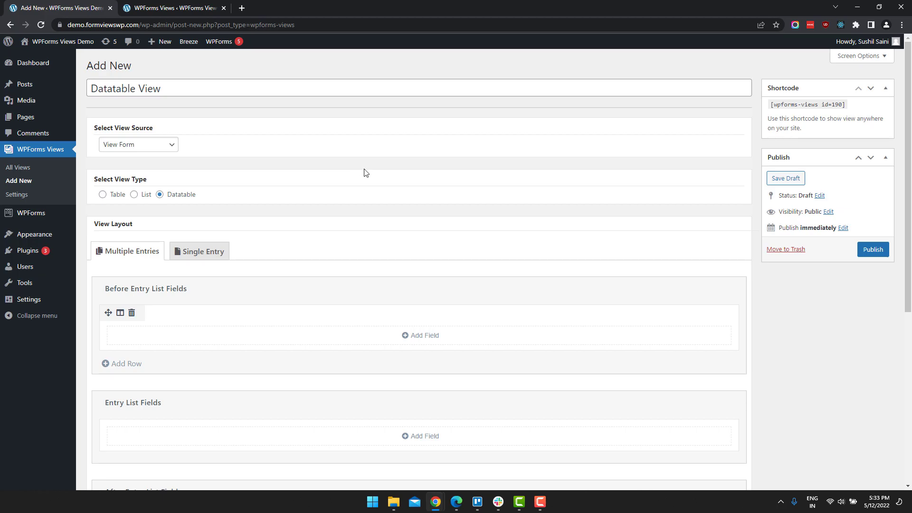
click(419, 336)
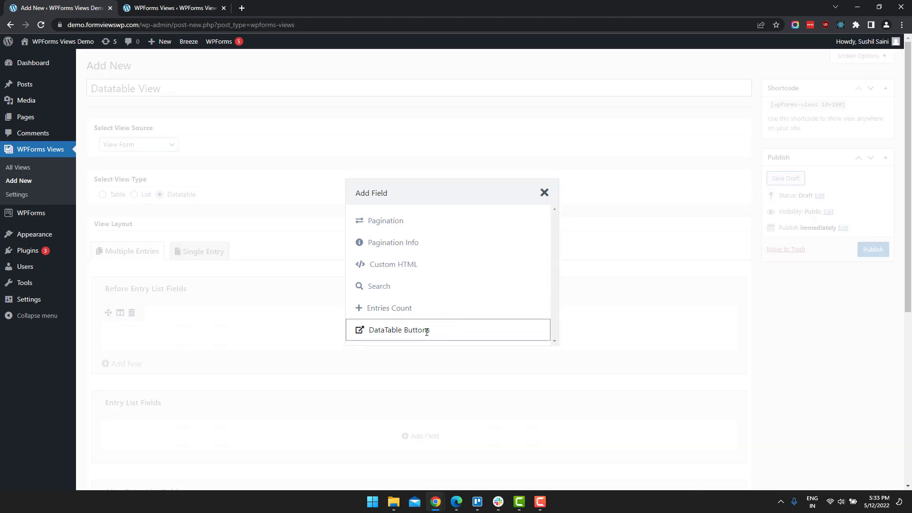
click(400, 329)
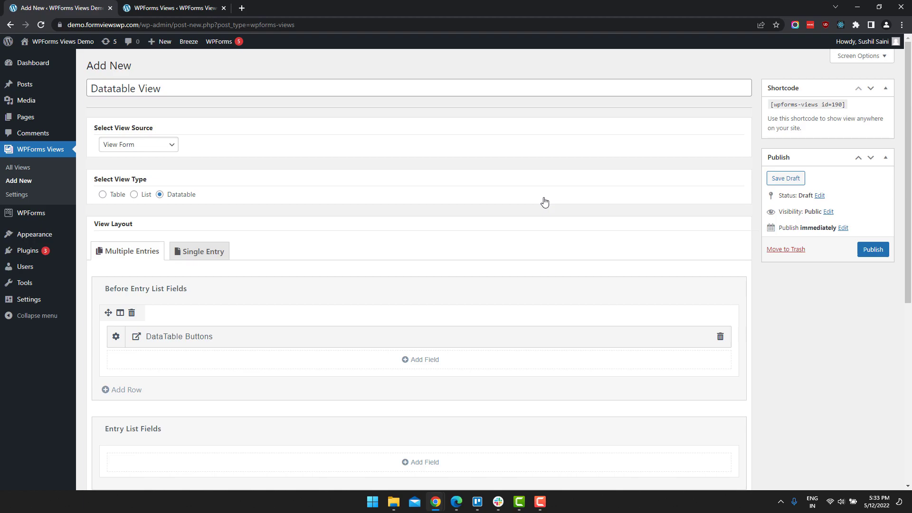
mouse_move(208, 340)
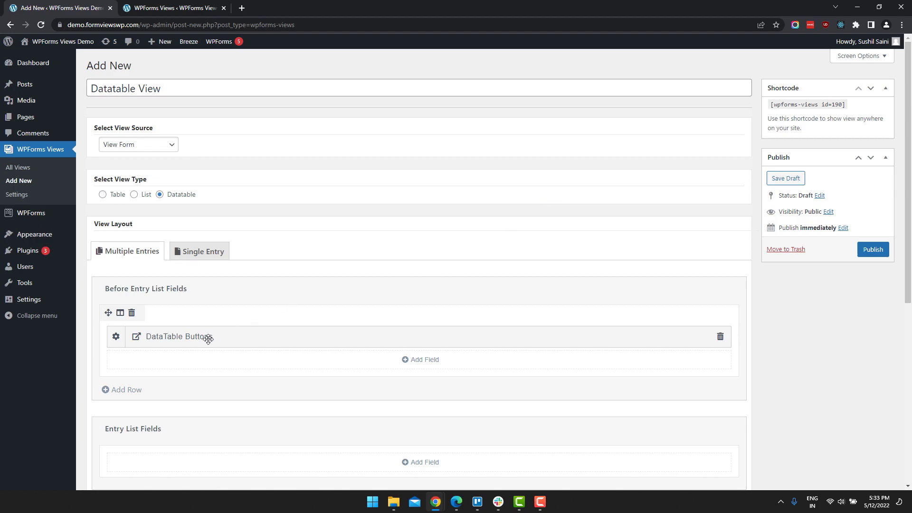
mouse_move(133, 345)
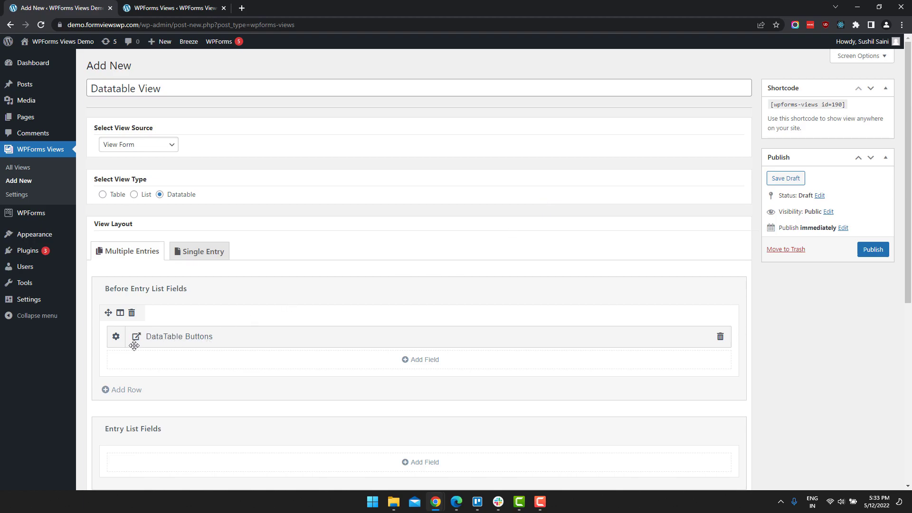
- Keep Copy, CSV, Excel, PDF and Print enabled in the DataTable Buttons field settings and save
click(115, 336)
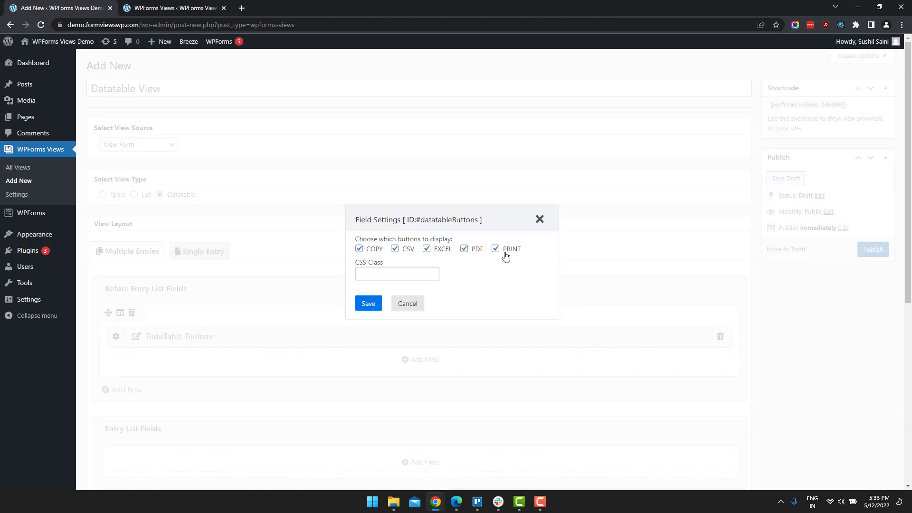
mouse_move(406, 265)
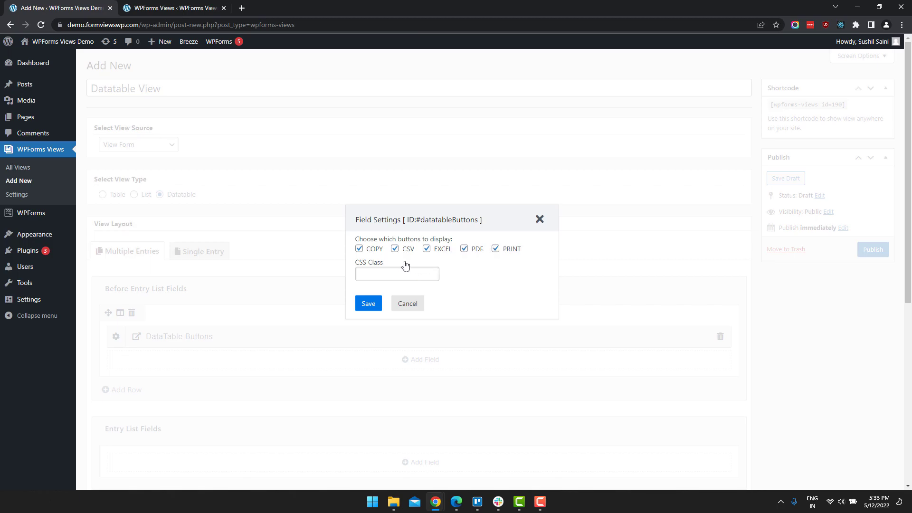
click(395, 248)
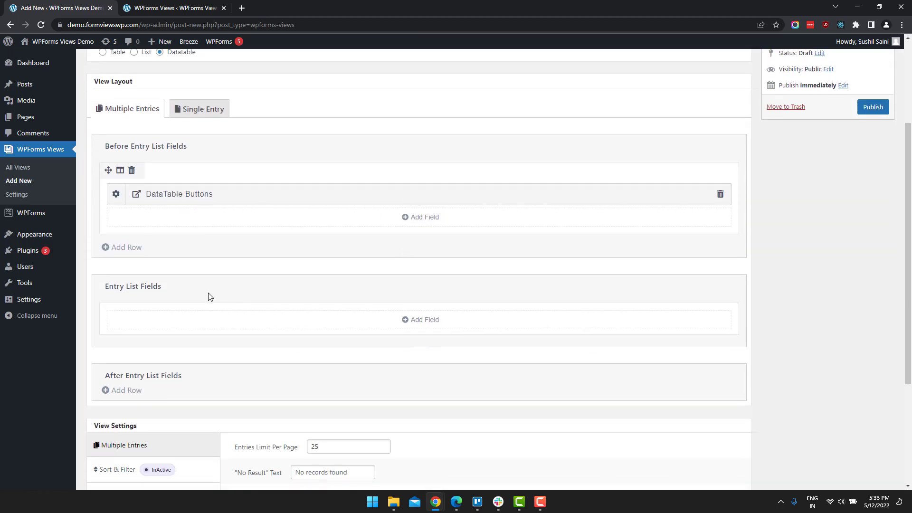
mouse_move(416, 323)
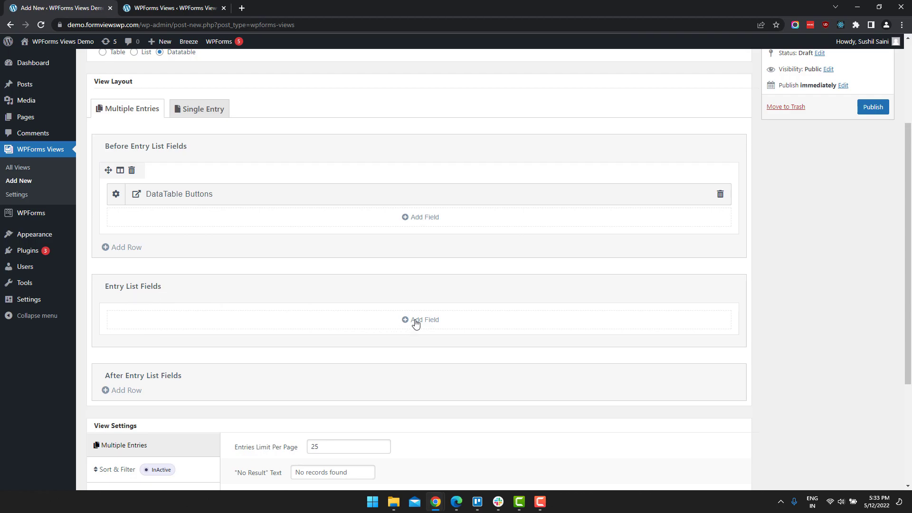
- Add Country as a column in the entry list table
click(421, 319)
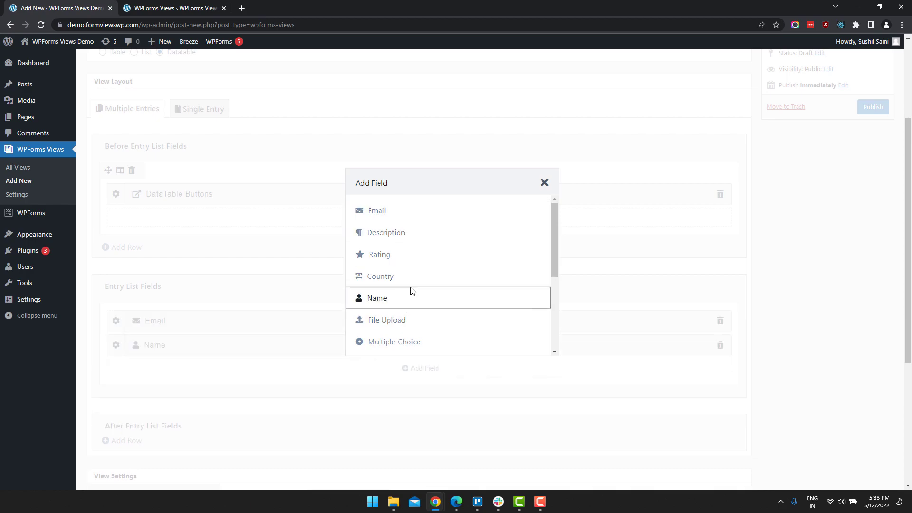
click(380, 275)
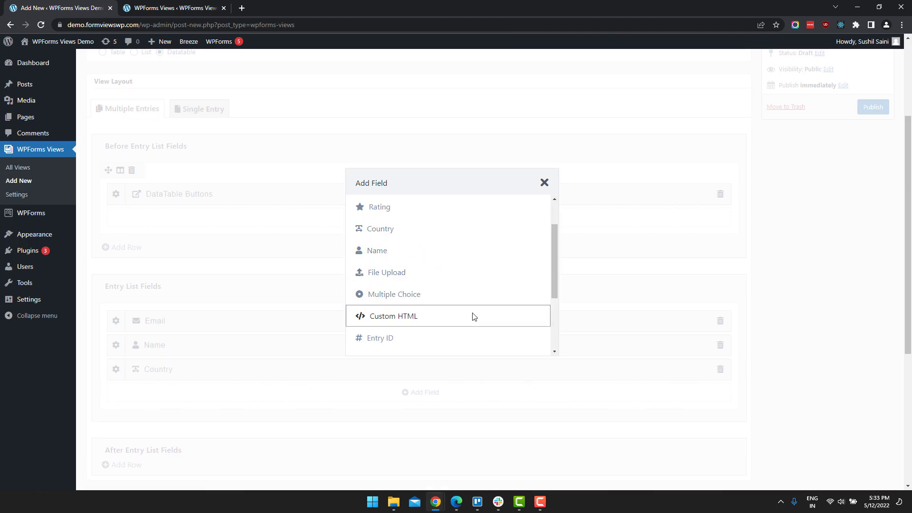
click(544, 182)
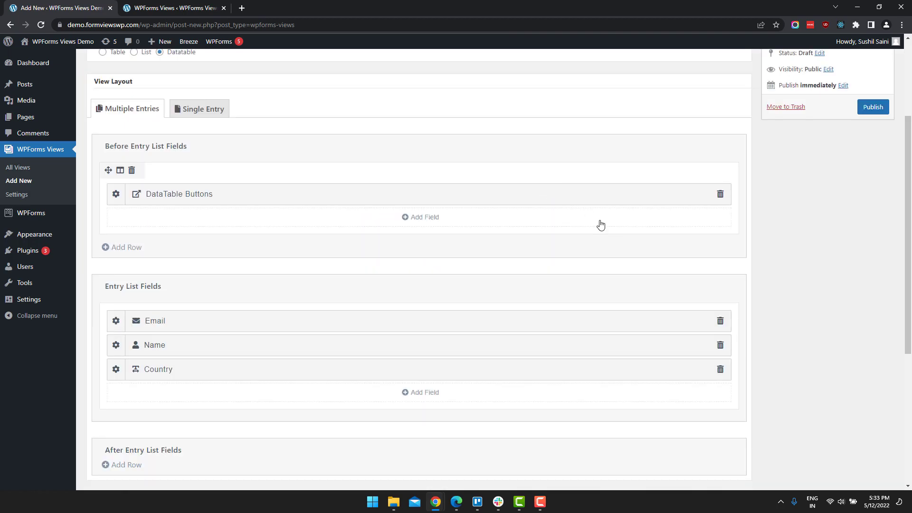
scroll(down, 3)
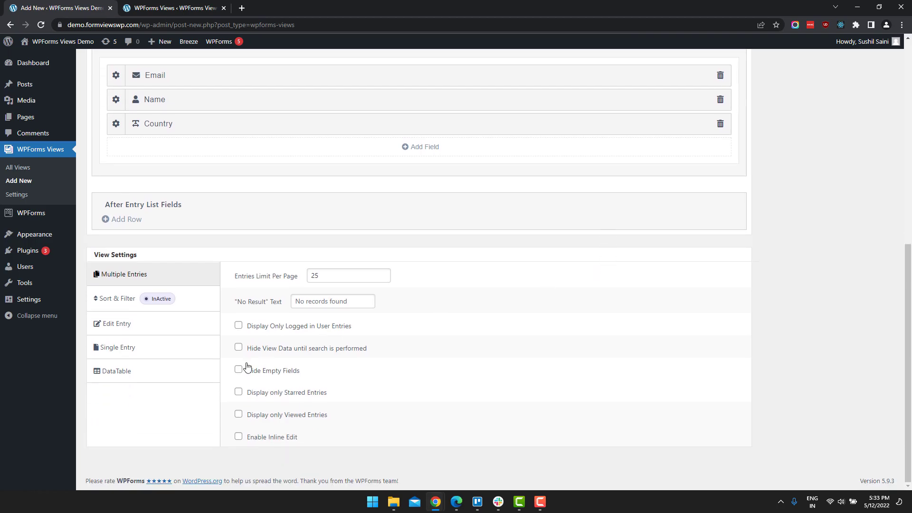
- In the DataTable settings keep PDF orientation Portrait and page size A4
click(116, 370)
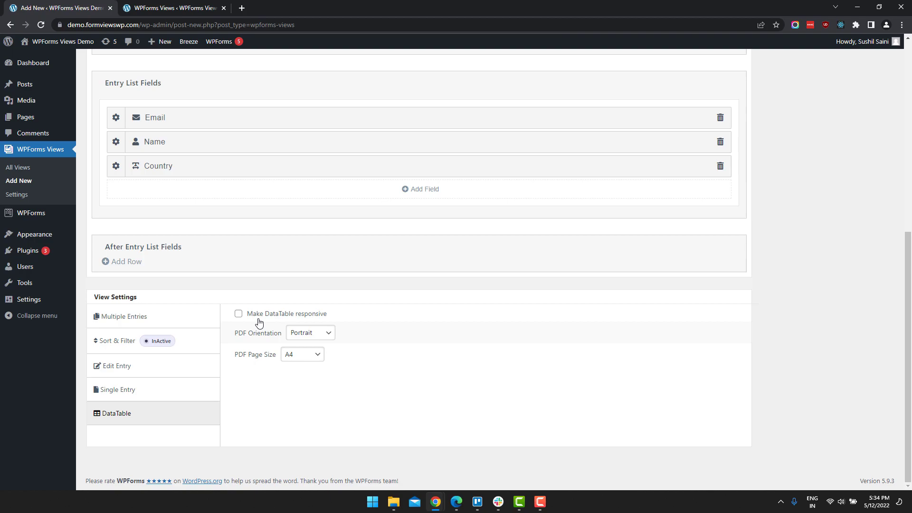
mouse_move(269, 336)
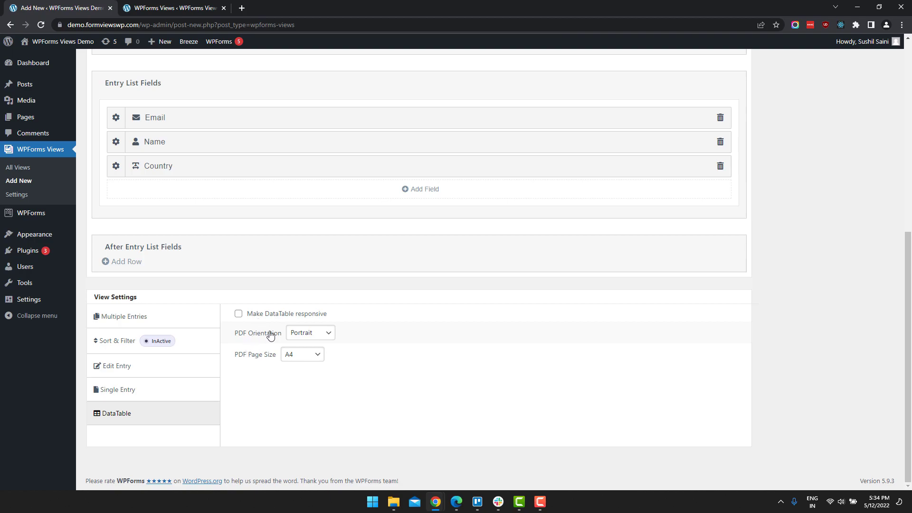
click(310, 333)
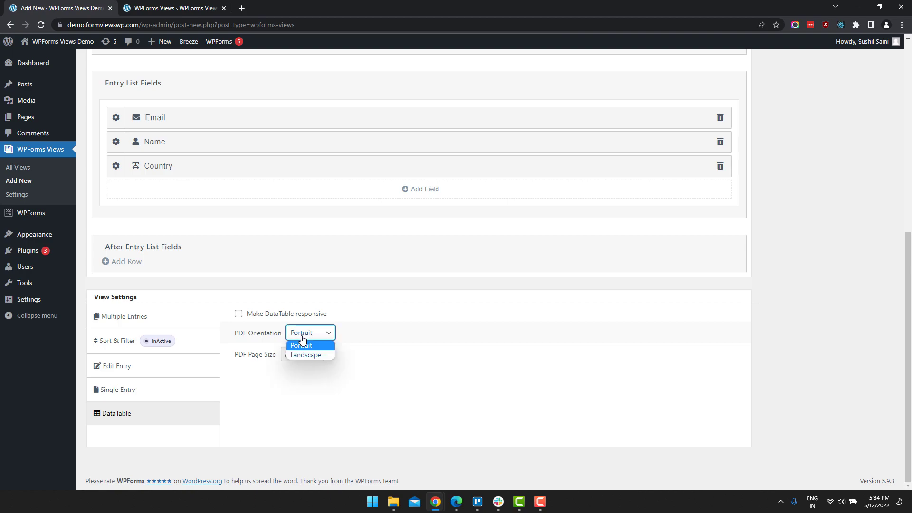
click(301, 345)
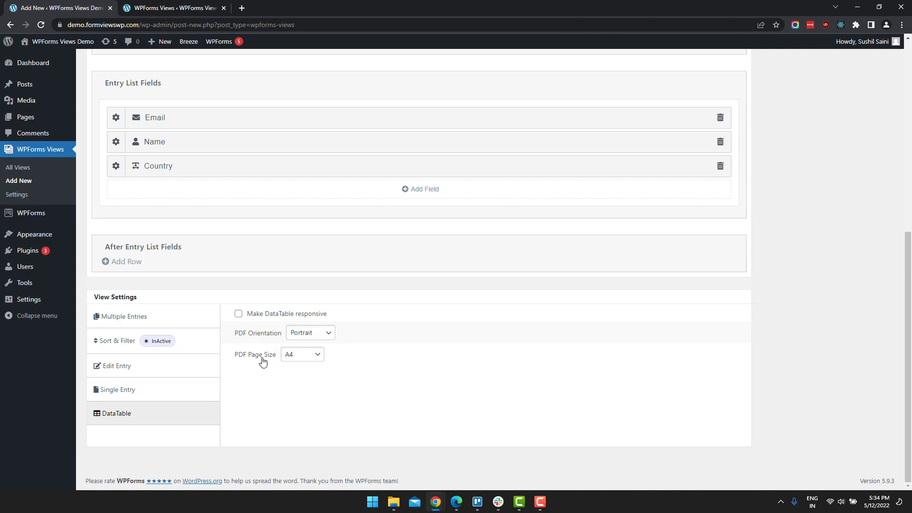
mouse_move(266, 365)
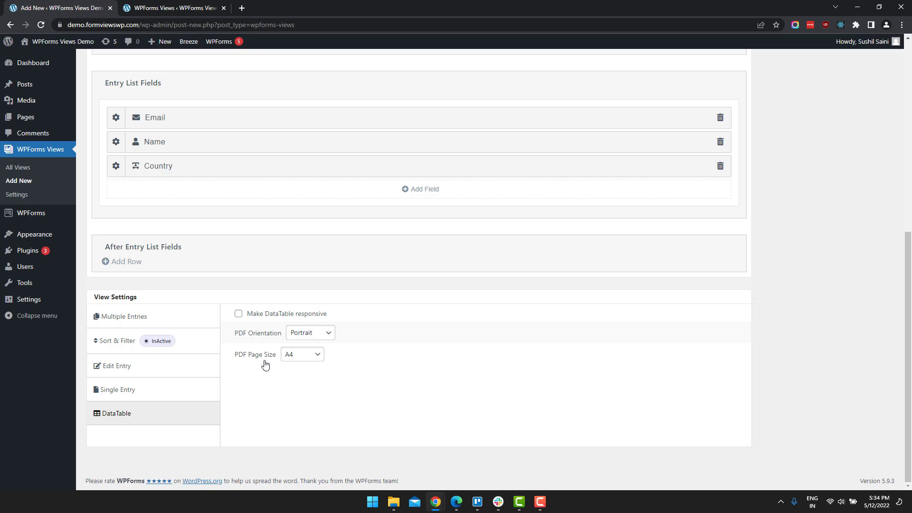
scroll(up, 3)
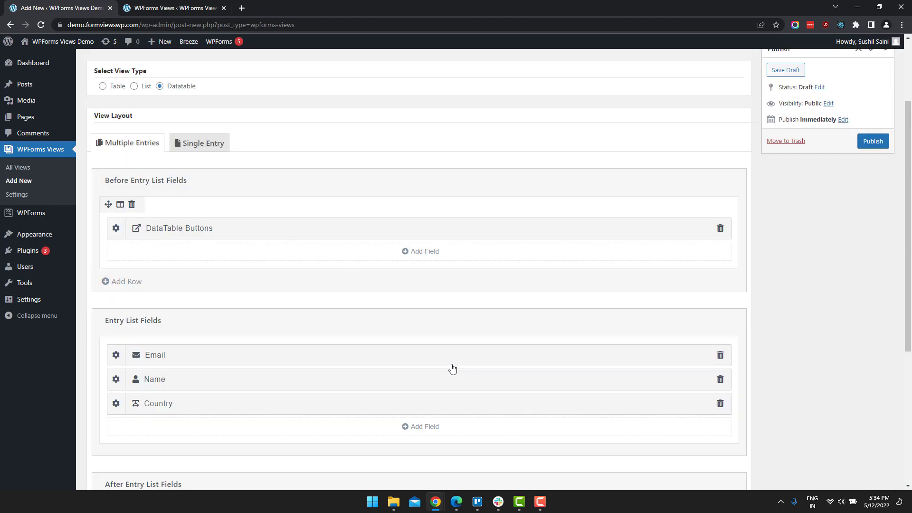
- Publish the Datatable View, select its shortcode and start a new page
scroll(up, 3)
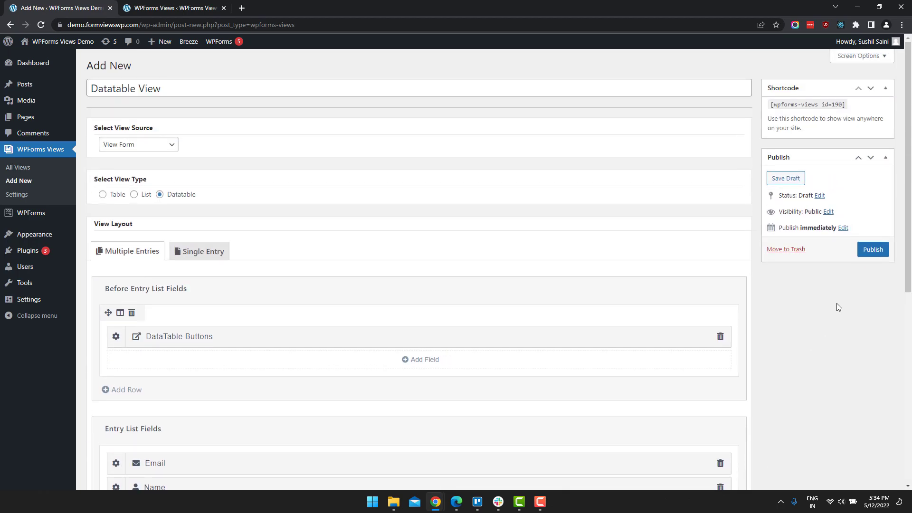
click(872, 249)
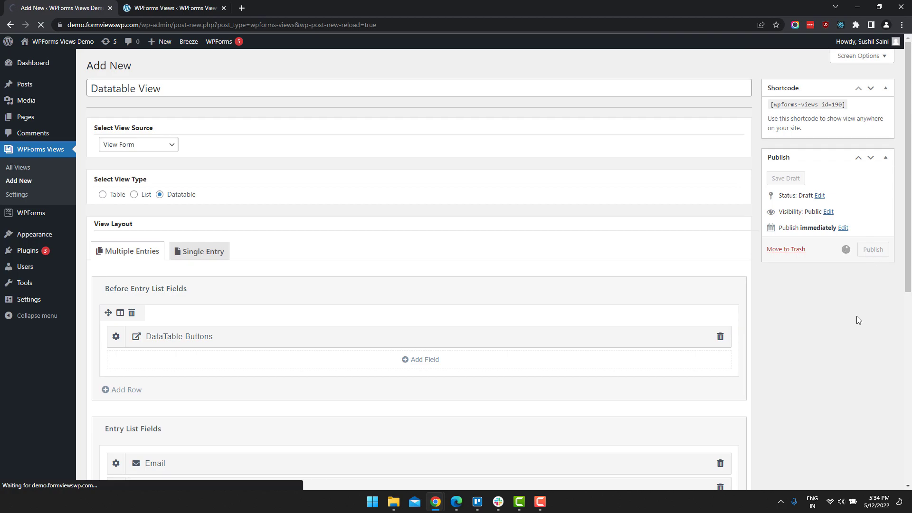
click(872, 249)
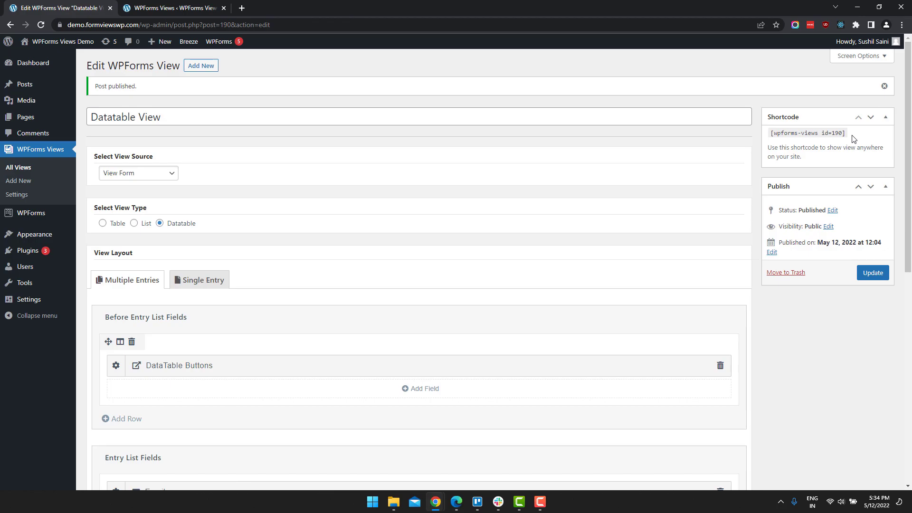
triple_click(806, 133)
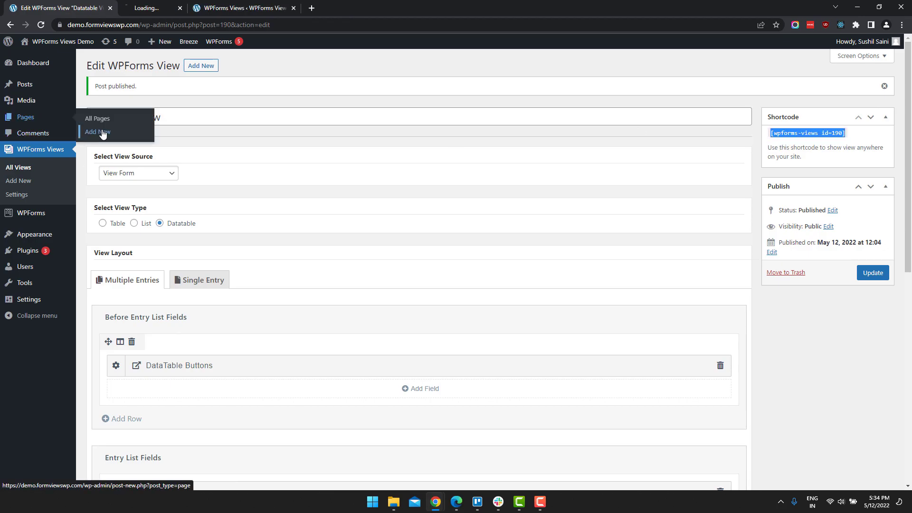
click(97, 132)
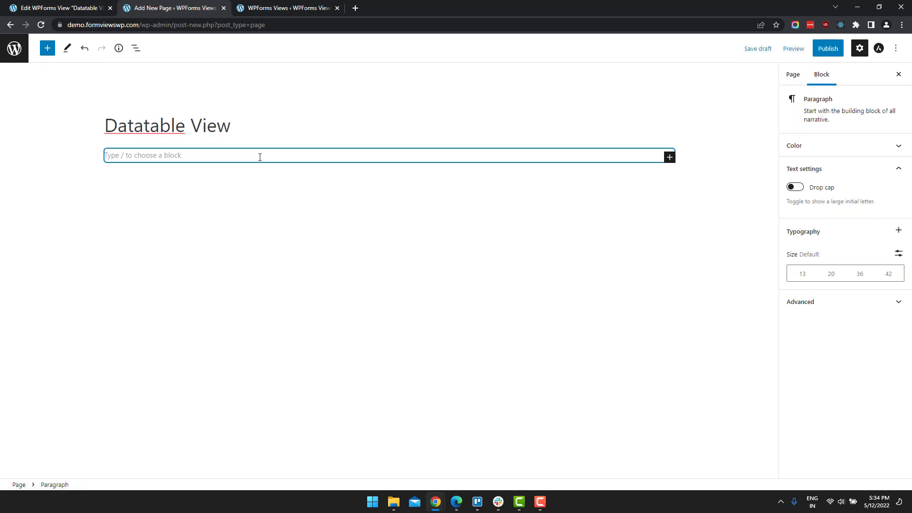
- Insert a Shortcode block with [wpforms-views id=190] and publish the page
text(/shor)
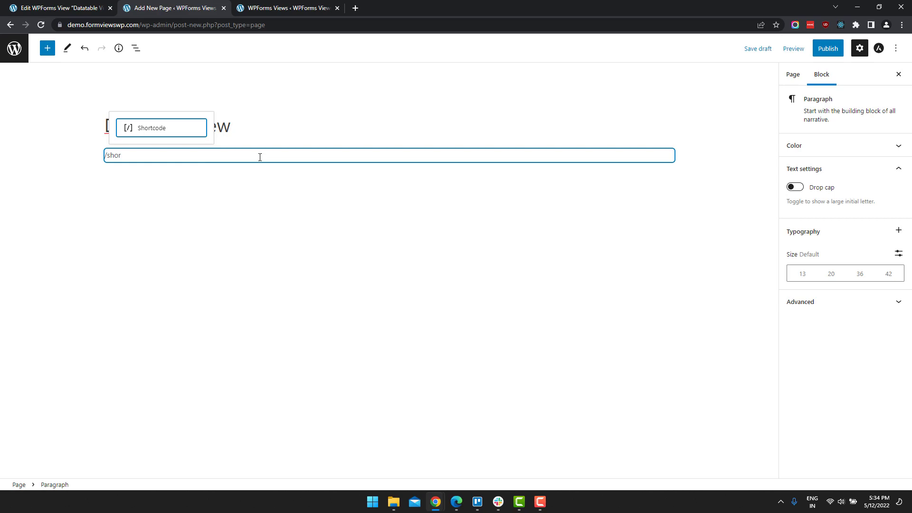
click(162, 127)
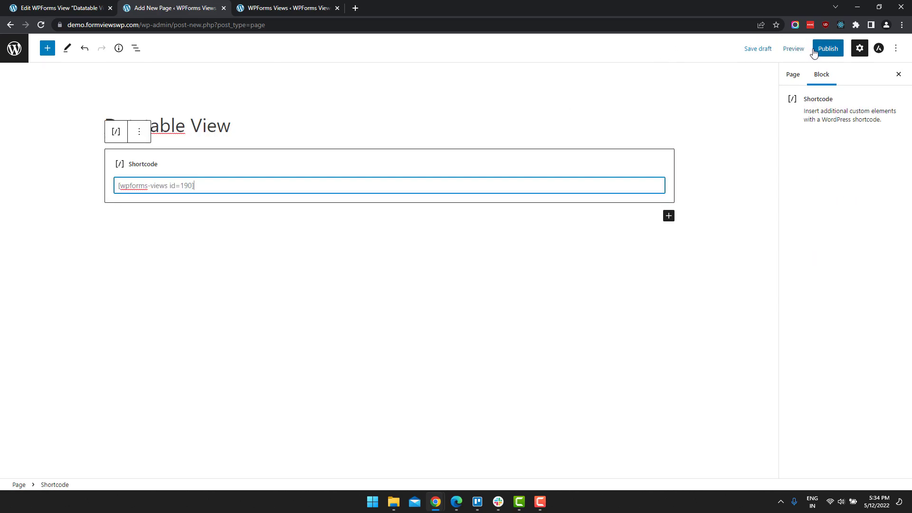
click(827, 48)
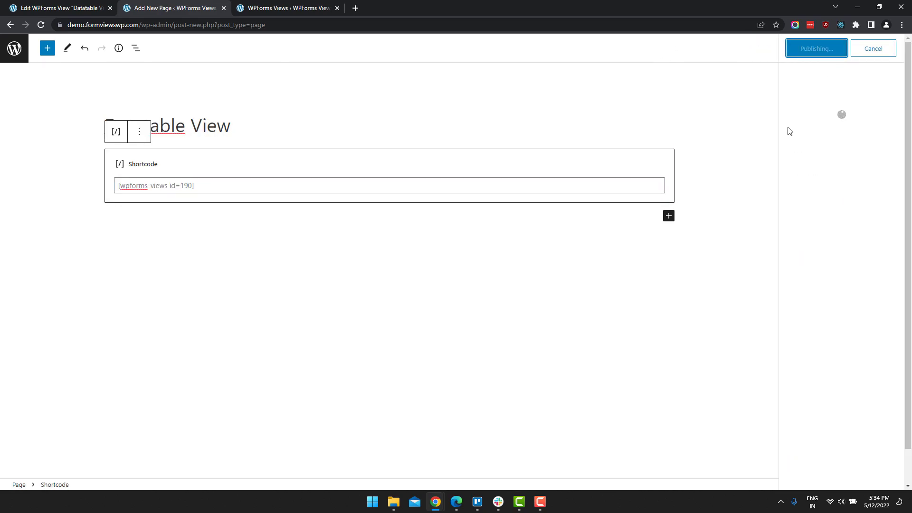
click(816, 49)
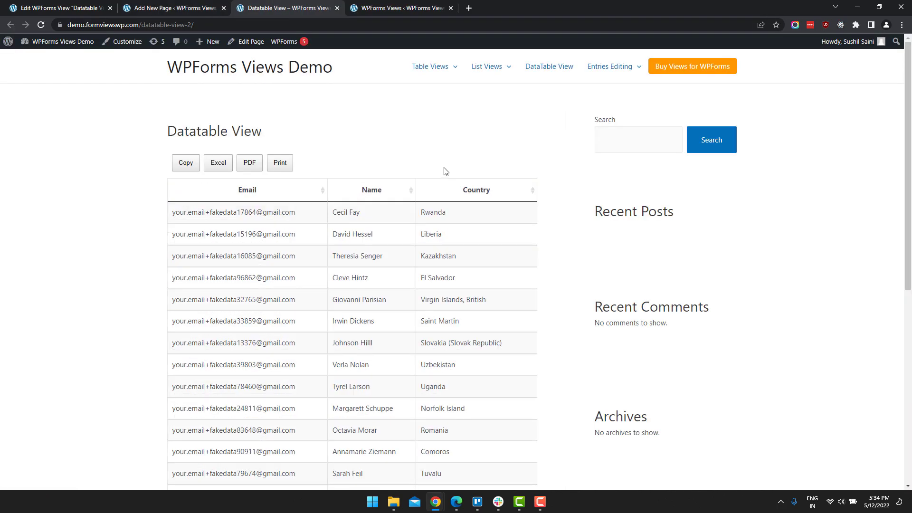
mouse_move(351, 203)
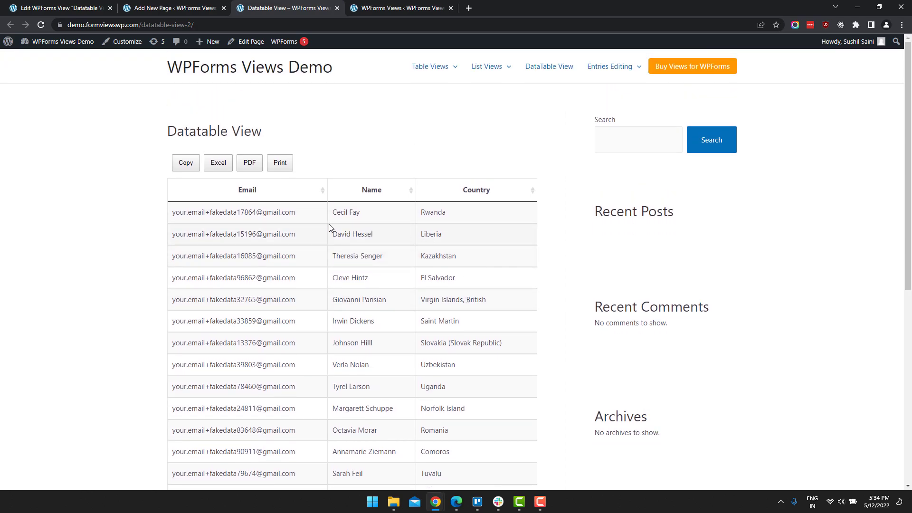
mouse_move(319, 226)
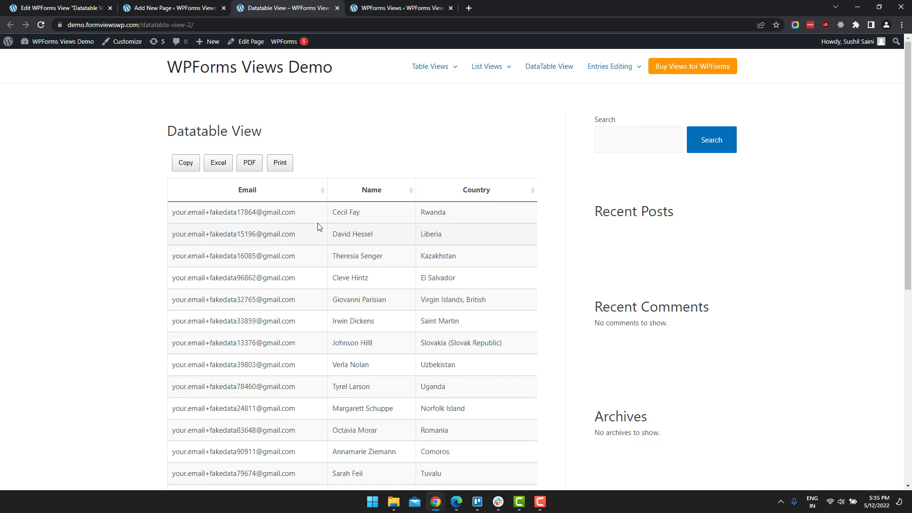
- Sort the live table by Email, then by Name, and view the second page of entries
click(322, 190)
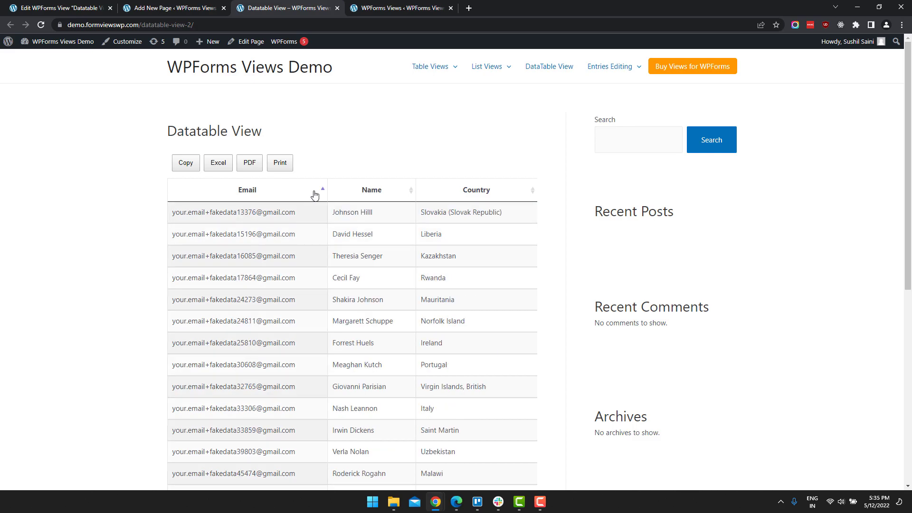
click(372, 190)
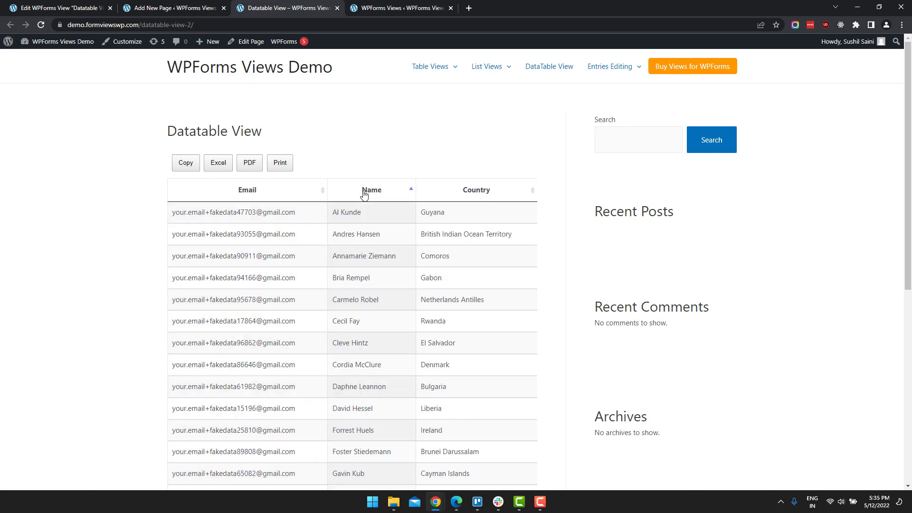
scroll(down, 3)
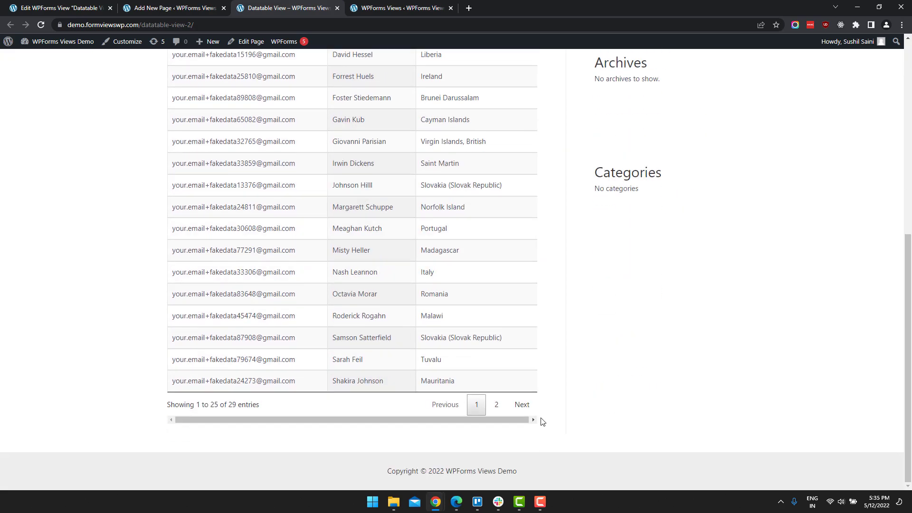
click(520, 404)
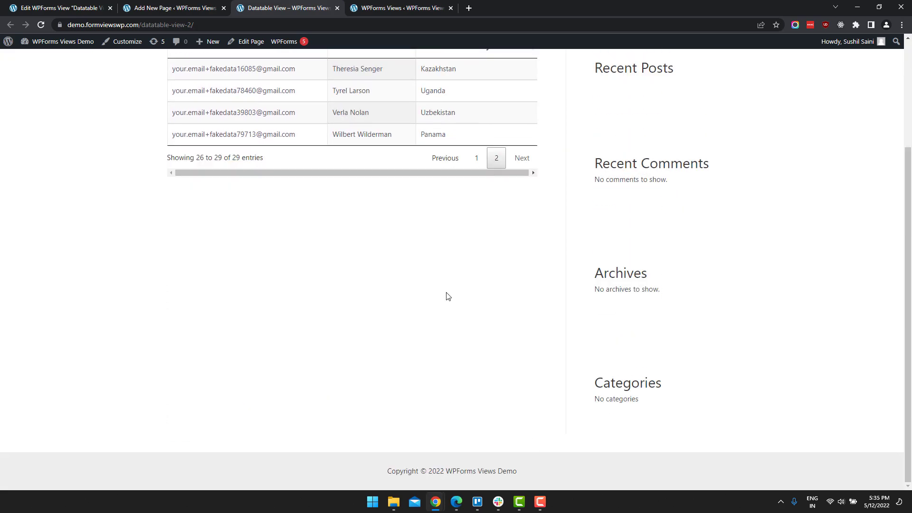
scroll(up, 3)
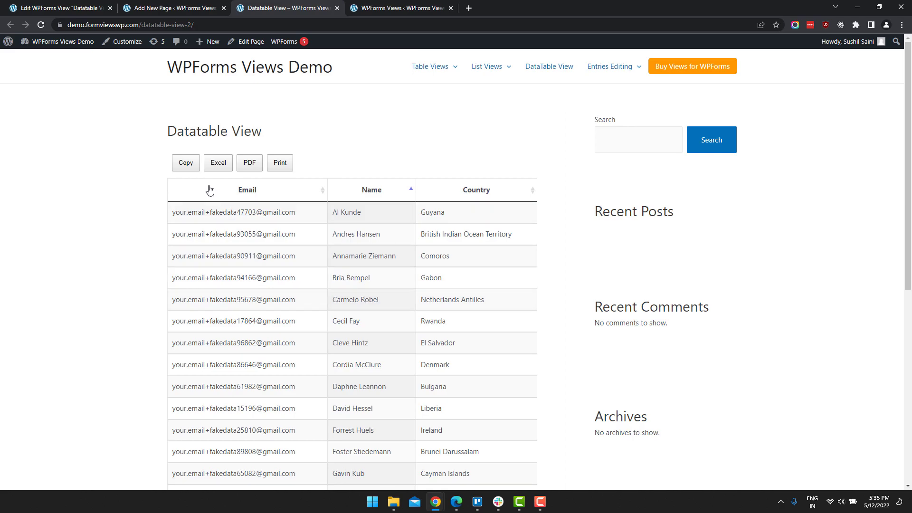
mouse_move(226, 181)
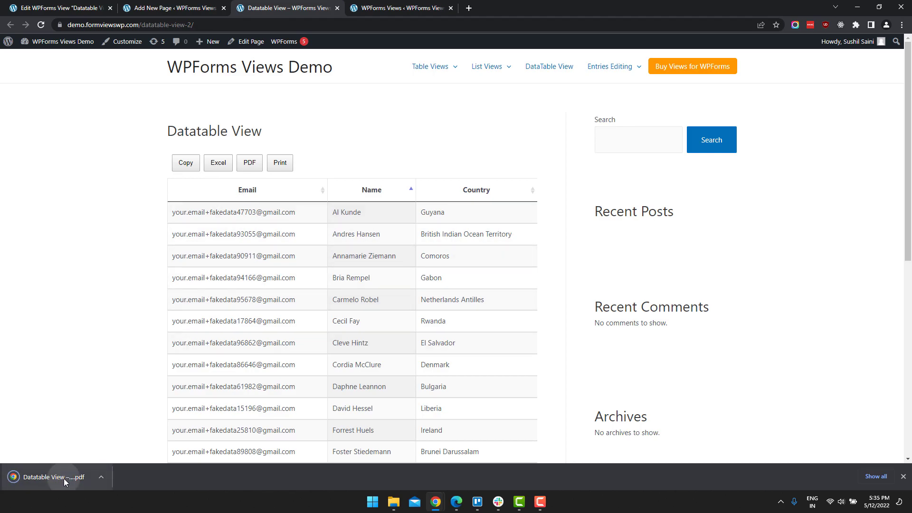
- View the downloaded PDF listing 29 name-sorted entries, then return to the Datatable View page
click(44, 477)
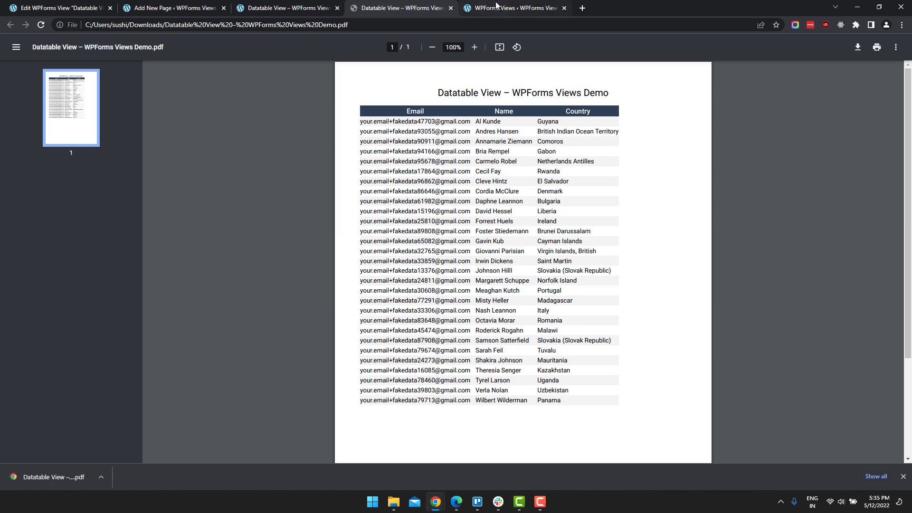
scroll(down, 3)
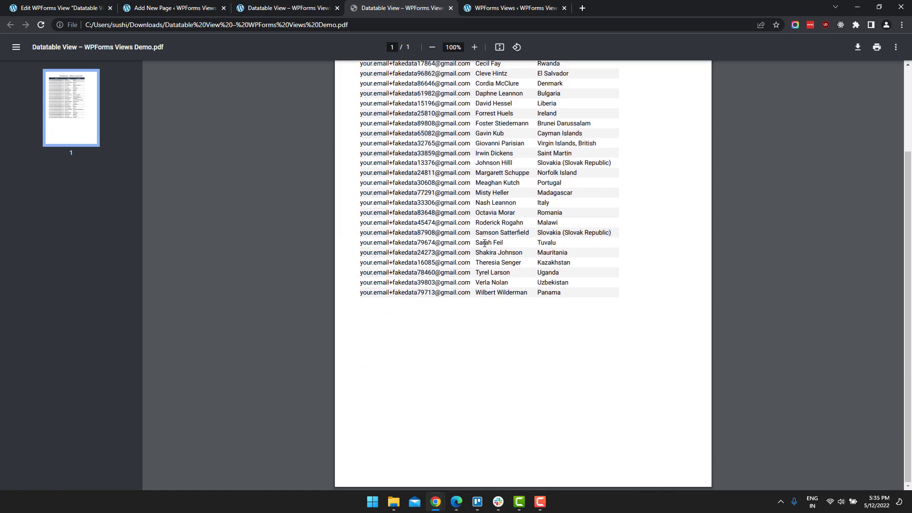
click(285, 8)
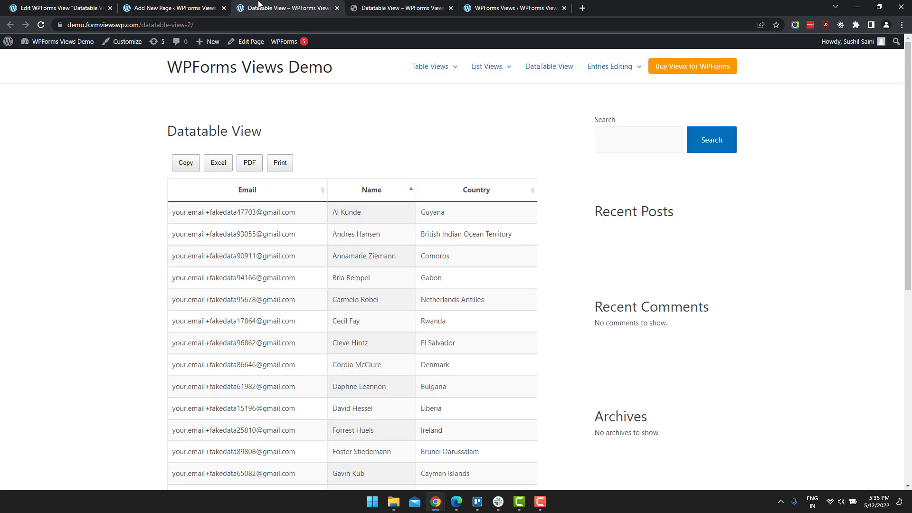
mouse_move(349, 301)
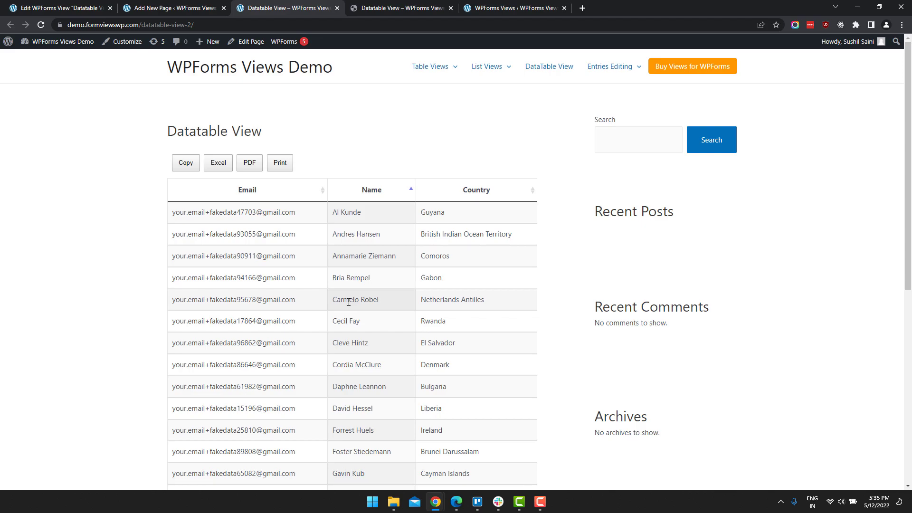